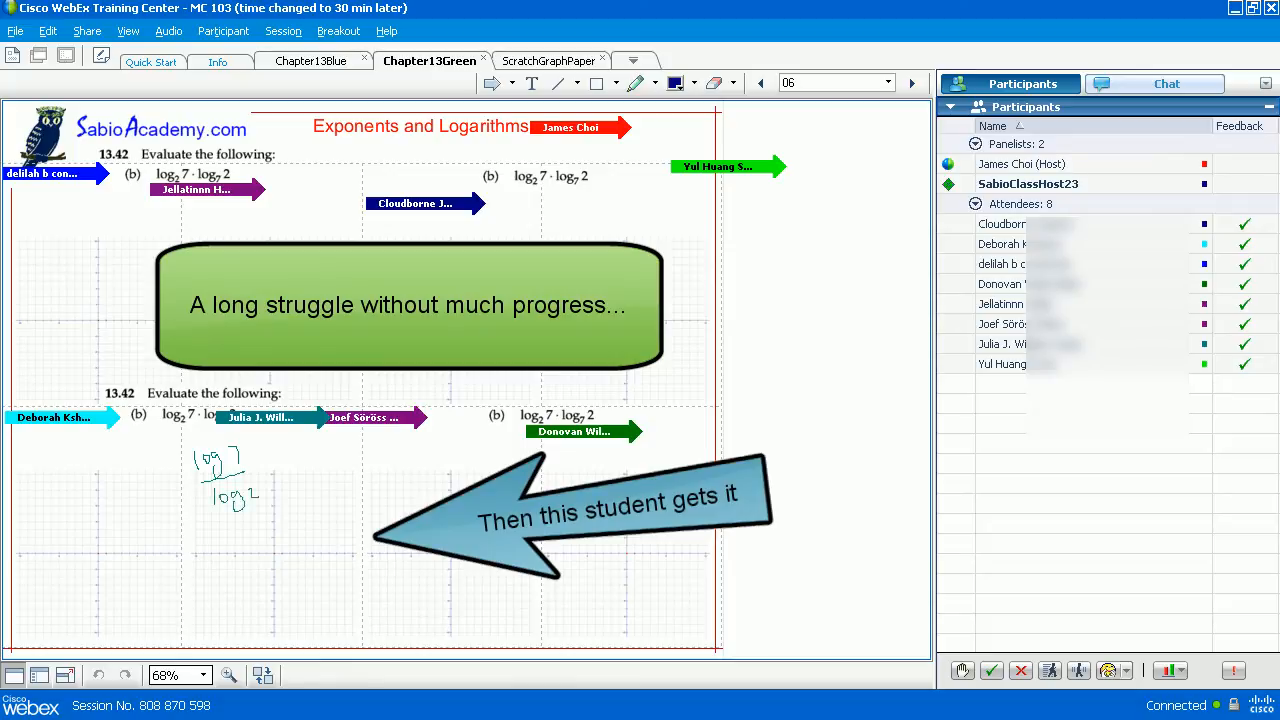
Step: Annotate the log₂7 · log₇2 exercise alongside students' log 7 over log 2 work reaching 1
{"action": "left_click_drag", "start_coordinate": [280, 460], "coordinate": [316, 464]}
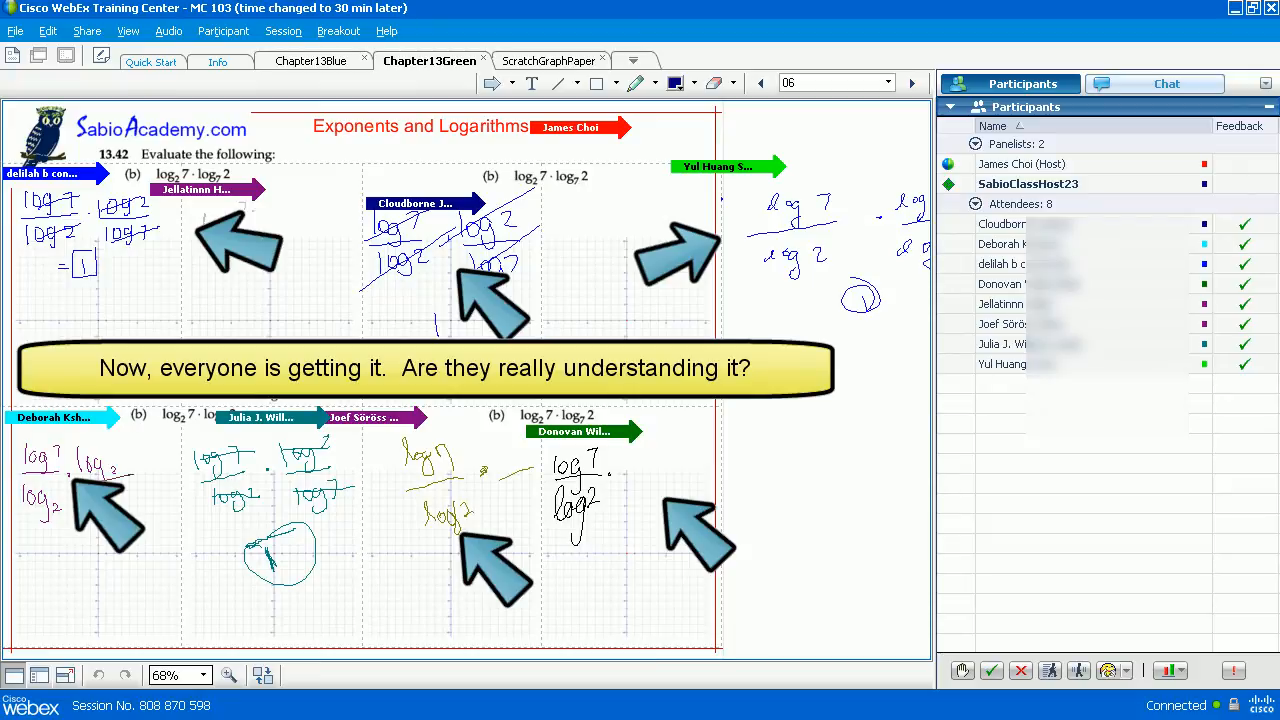
{"action": "left_click_drag", "start_coordinate": [410, 316], "coordinate": [456, 304]}
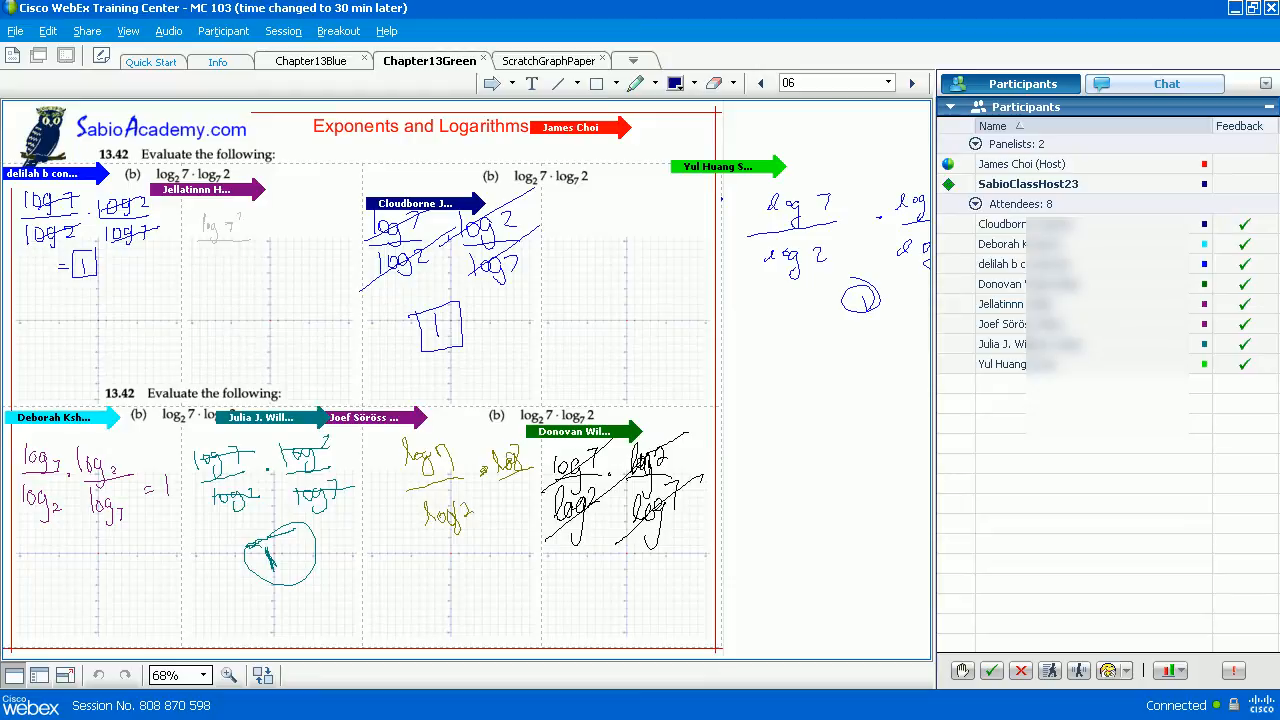
Step: Write log₁₀2 = on the scratch graph paper, gather the 0.301 answers, then advance to page 04
{"action": "left_click", "coordinate": [546, 60]}
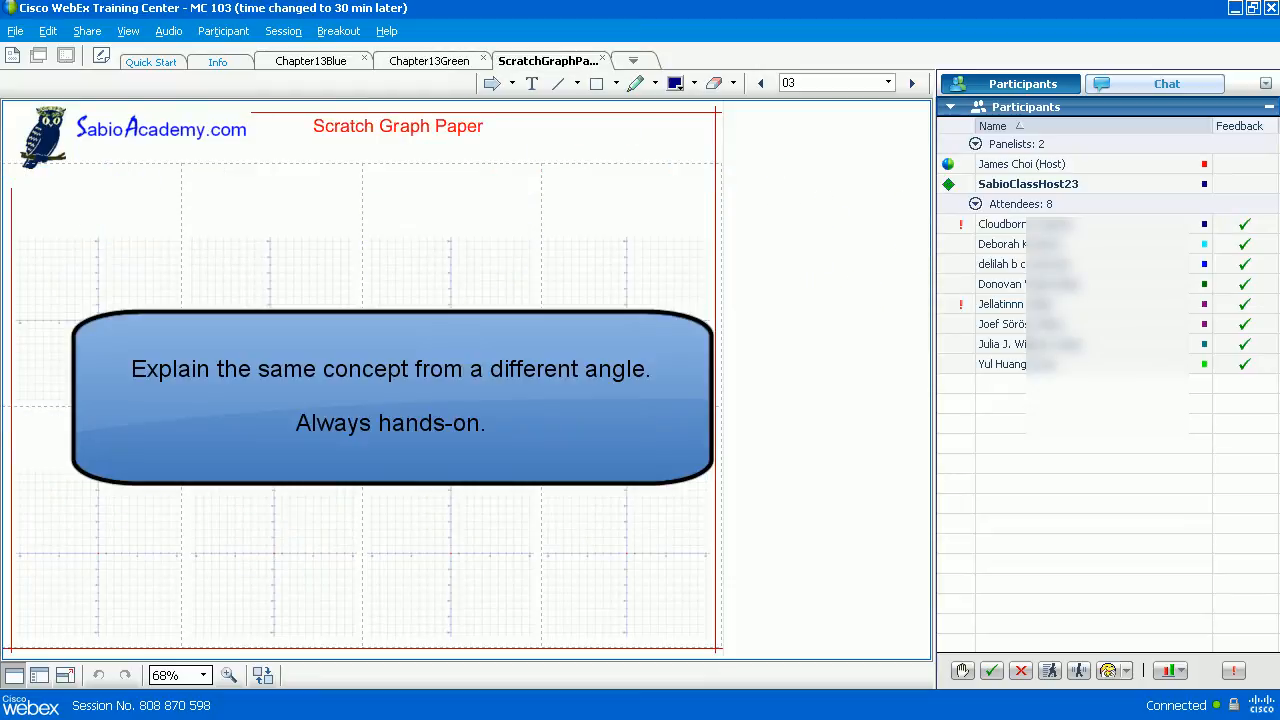
{"action": "left_click_drag", "start_coordinate": [516, 124], "coordinate": [540, 160]}
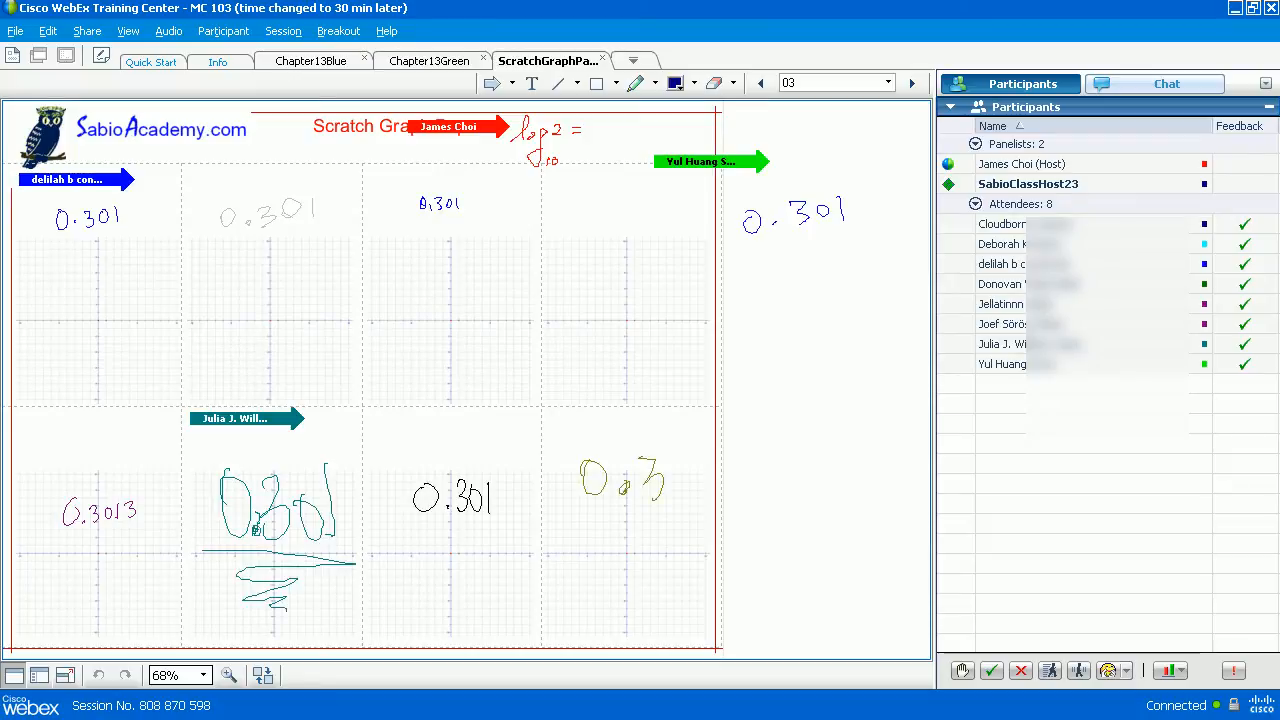
{"action": "mouse_move", "coordinate": [660, 480]}
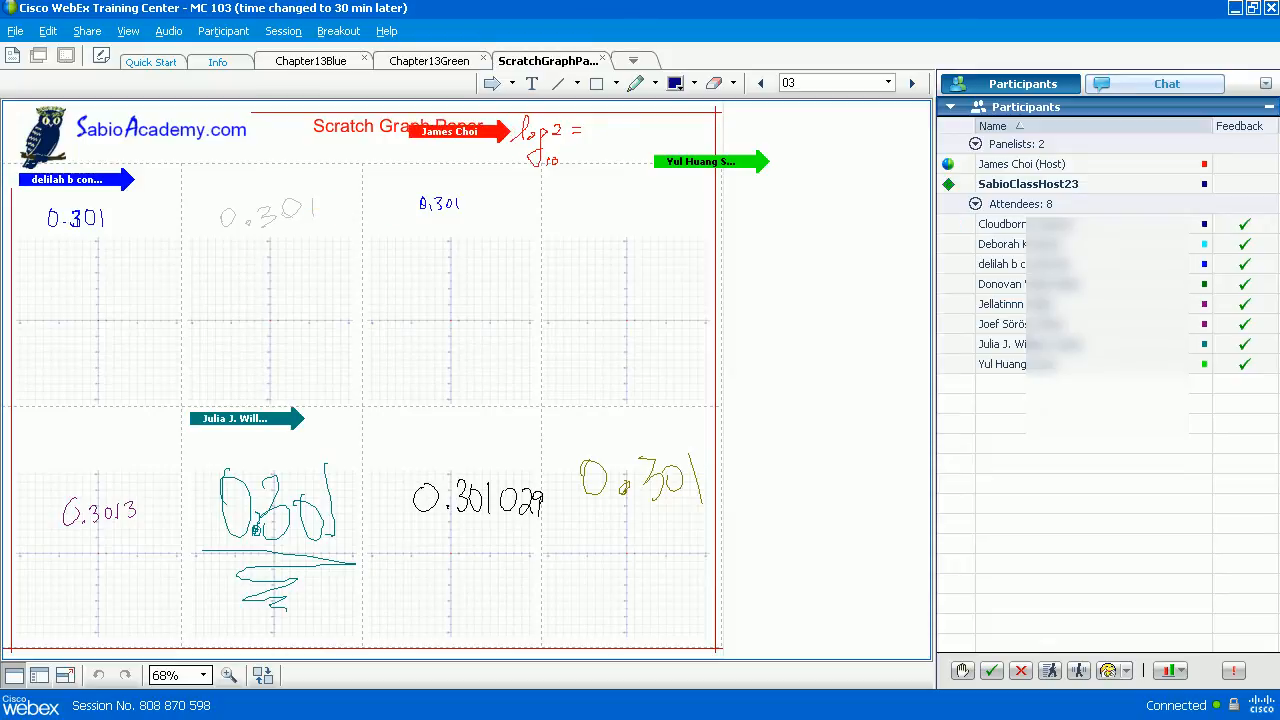
{"action": "left_click", "coordinate": [912, 84]}
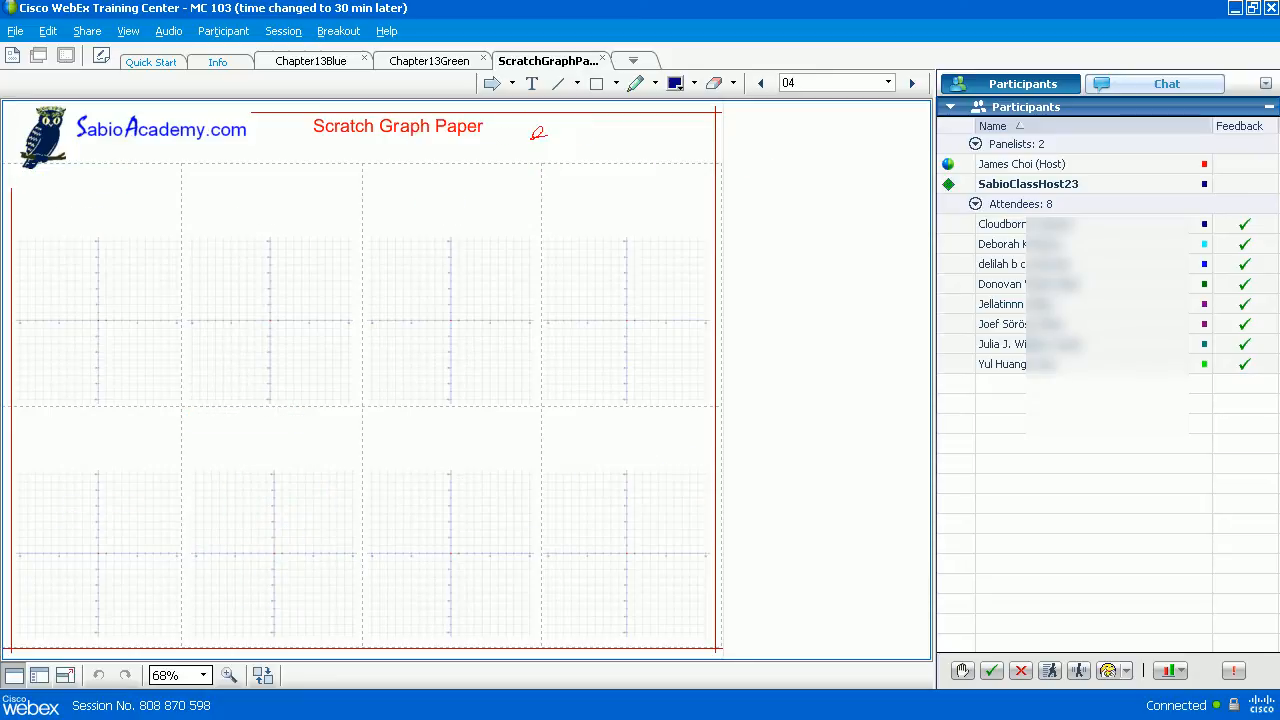
Step: Write 10 to the 0.301 power at the top and let students estimate it as about 2
{"action": "left_click_drag", "start_coordinate": [530, 130], "coordinate": [564, 130]}
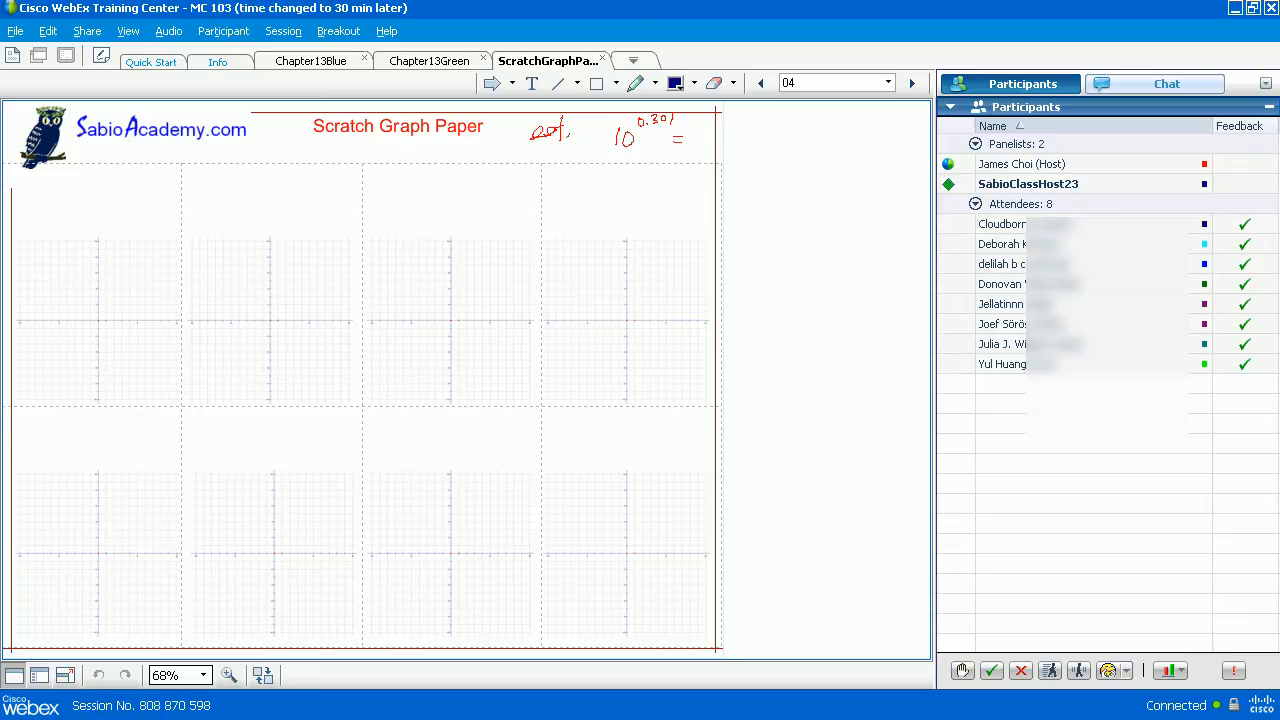
{"action": "left_click_drag", "start_coordinate": [216, 464], "coordinate": [224, 510]}
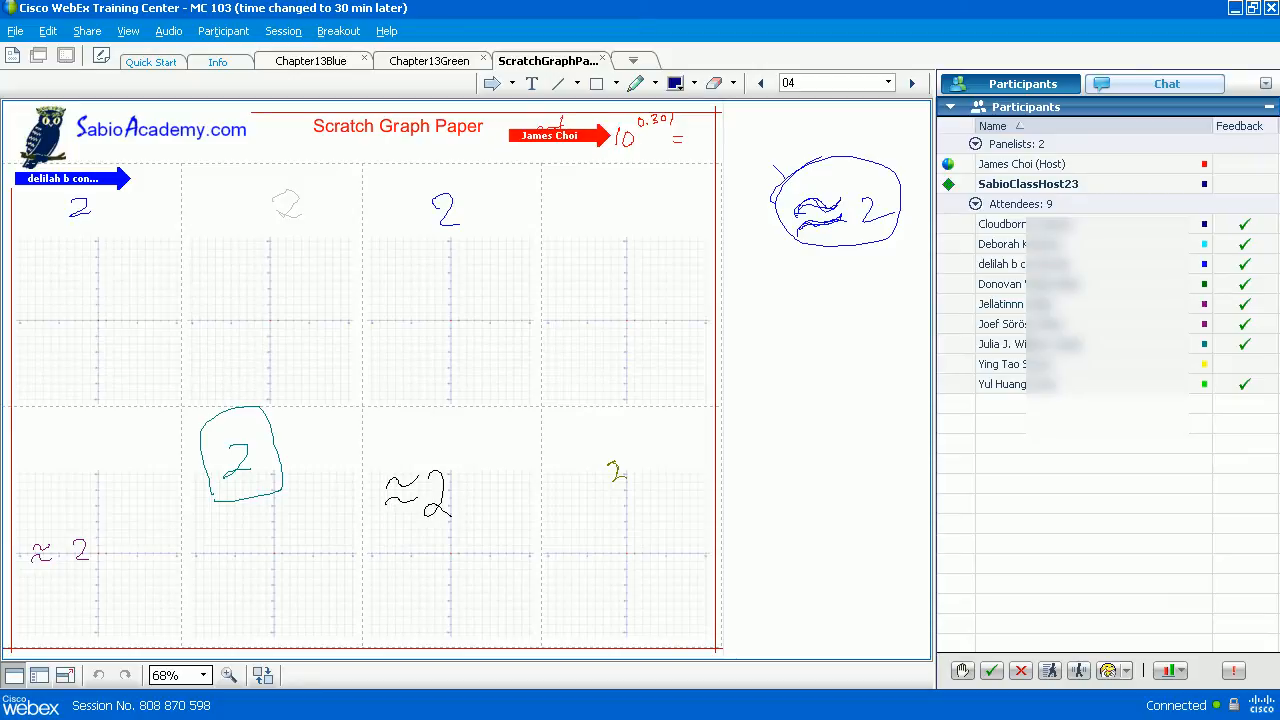
Step: Revisit the page of 0.301 answers, then add fresh blank page 05
{"action": "left_click", "coordinate": [760, 84]}
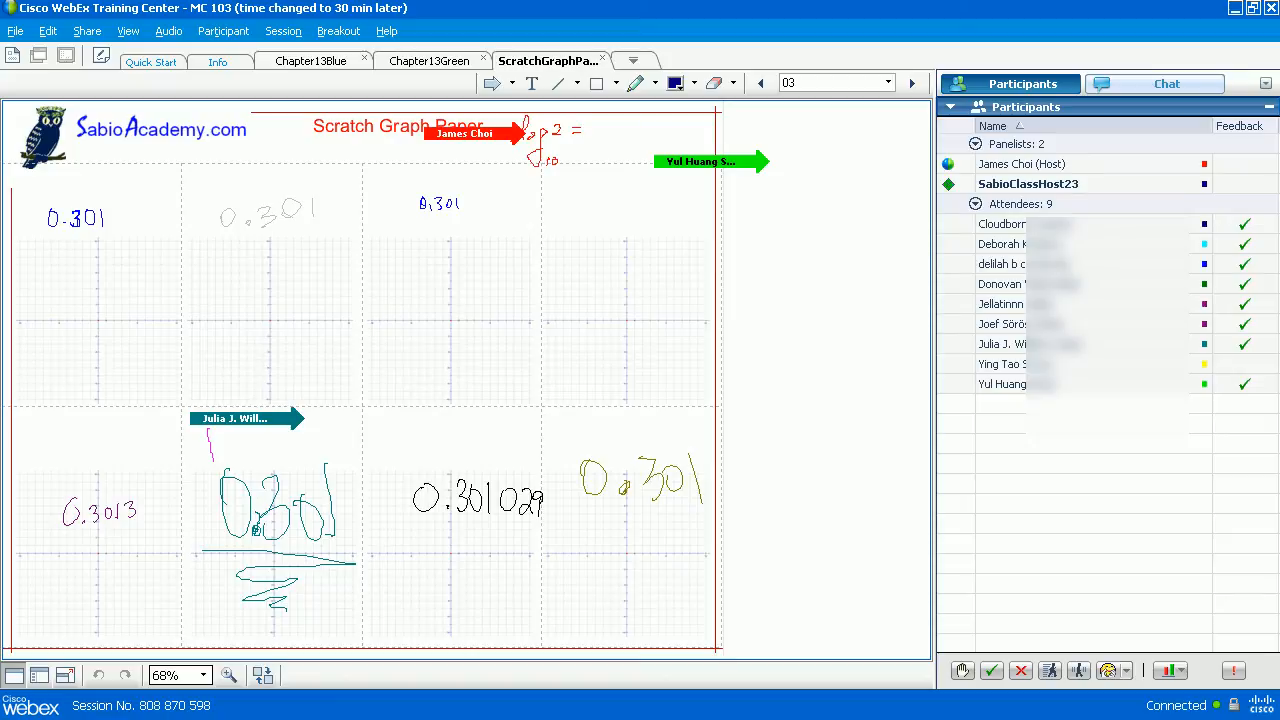
{"action": "left_click", "coordinate": [912, 84]}
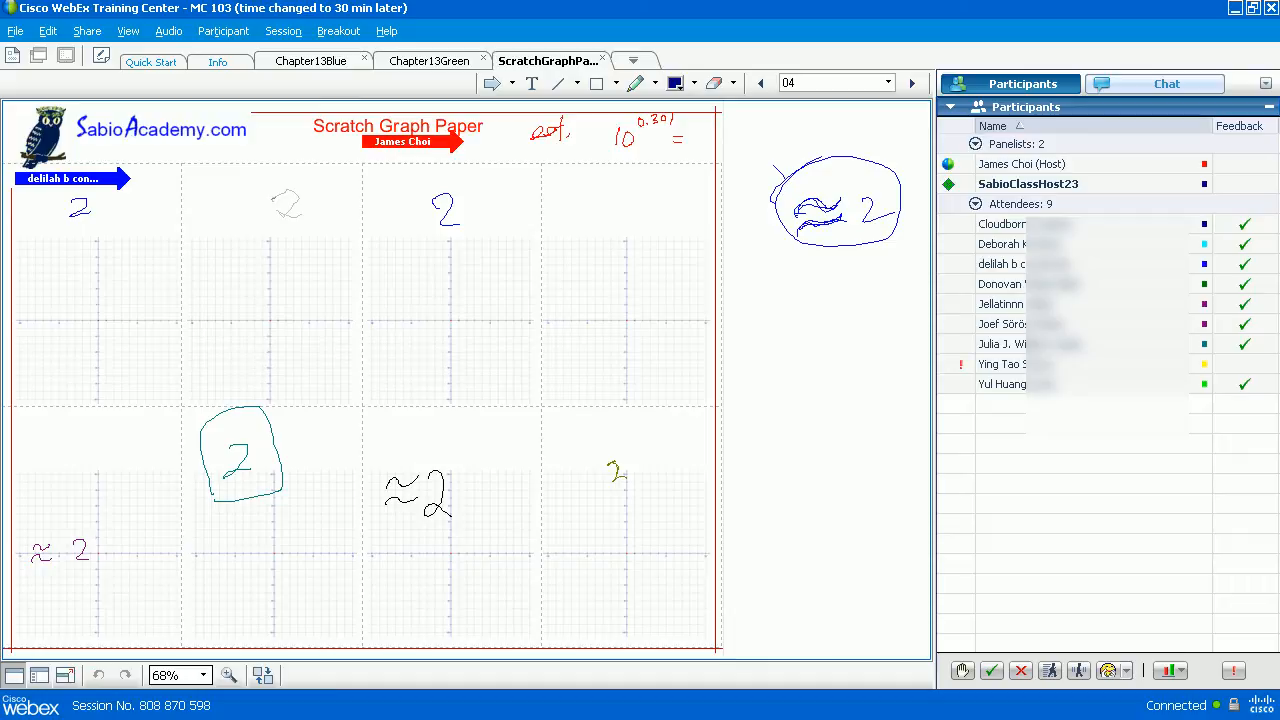
{"action": "left_click", "coordinate": [912, 84]}
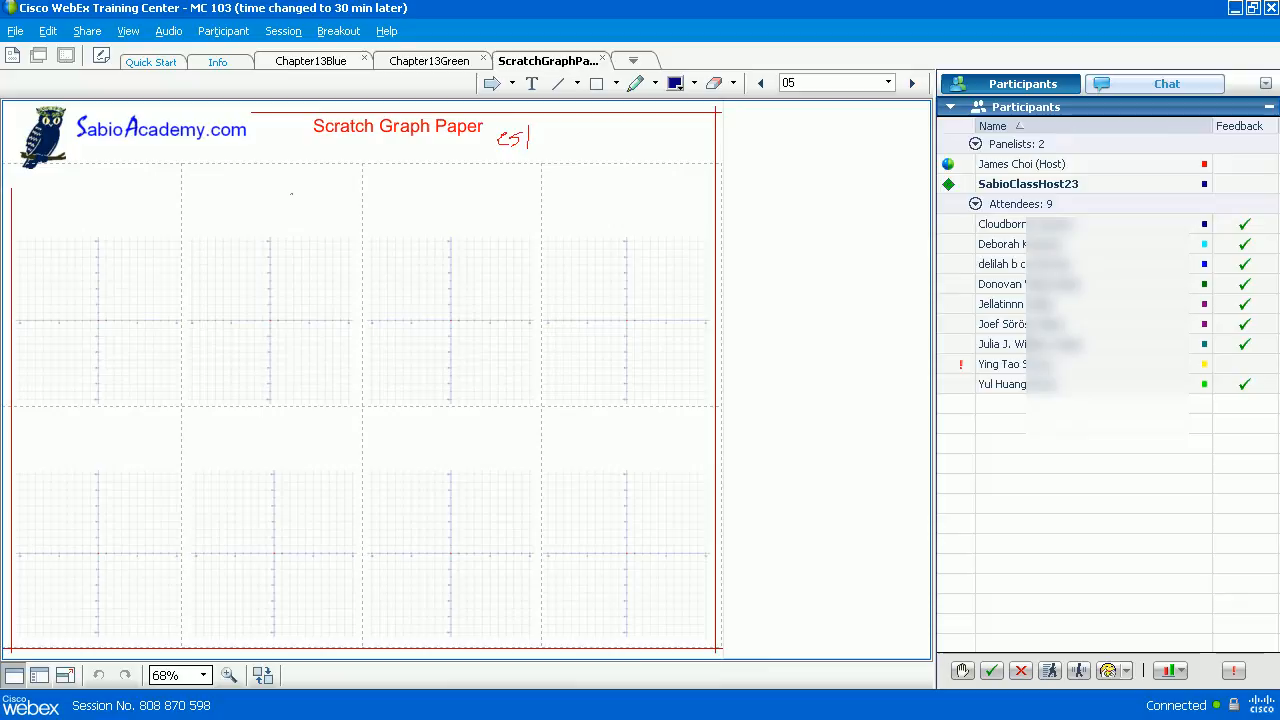
Step: Handwrite the prompt 'est log10 2' and extend it to log base 10 of 2 = x
{"action": "left_click_drag", "start_coordinate": [564, 130], "coordinate": [580, 184]}
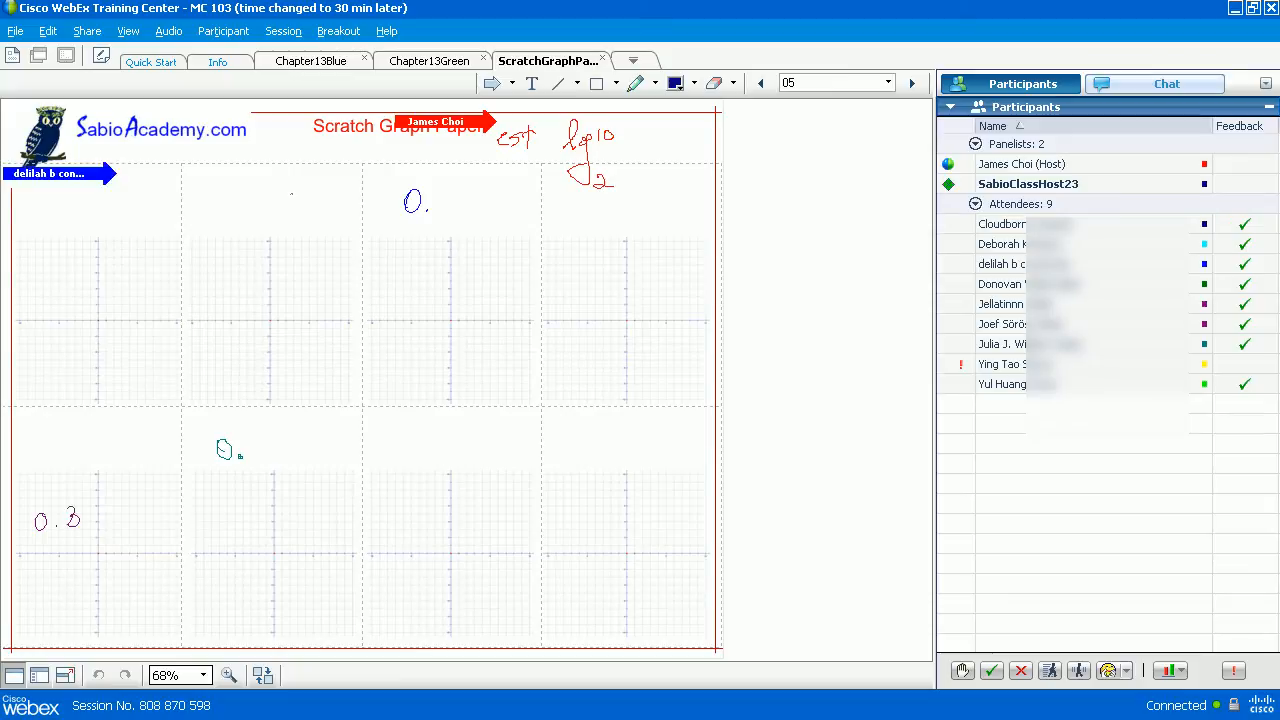
{"action": "left_click_drag", "start_coordinate": [436, 196], "coordinate": [448, 210]}
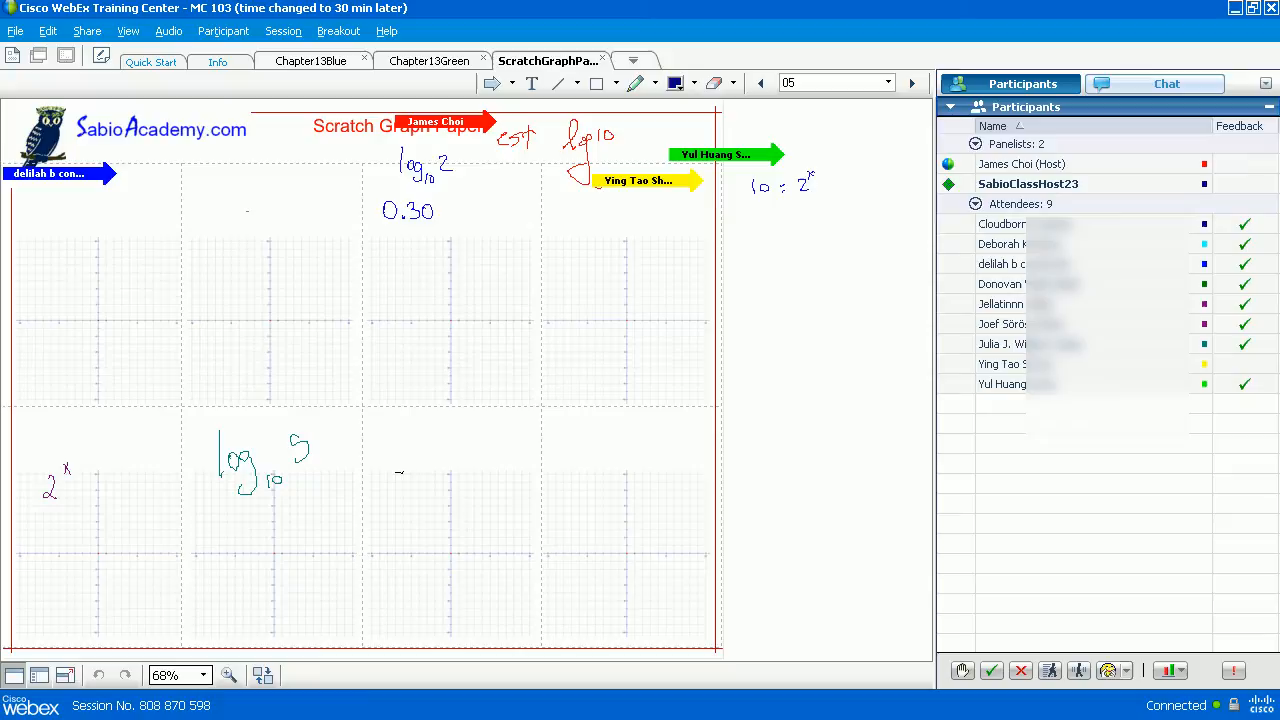
{"action": "left_click_drag", "start_coordinate": [84, 488], "coordinate": [130, 488]}
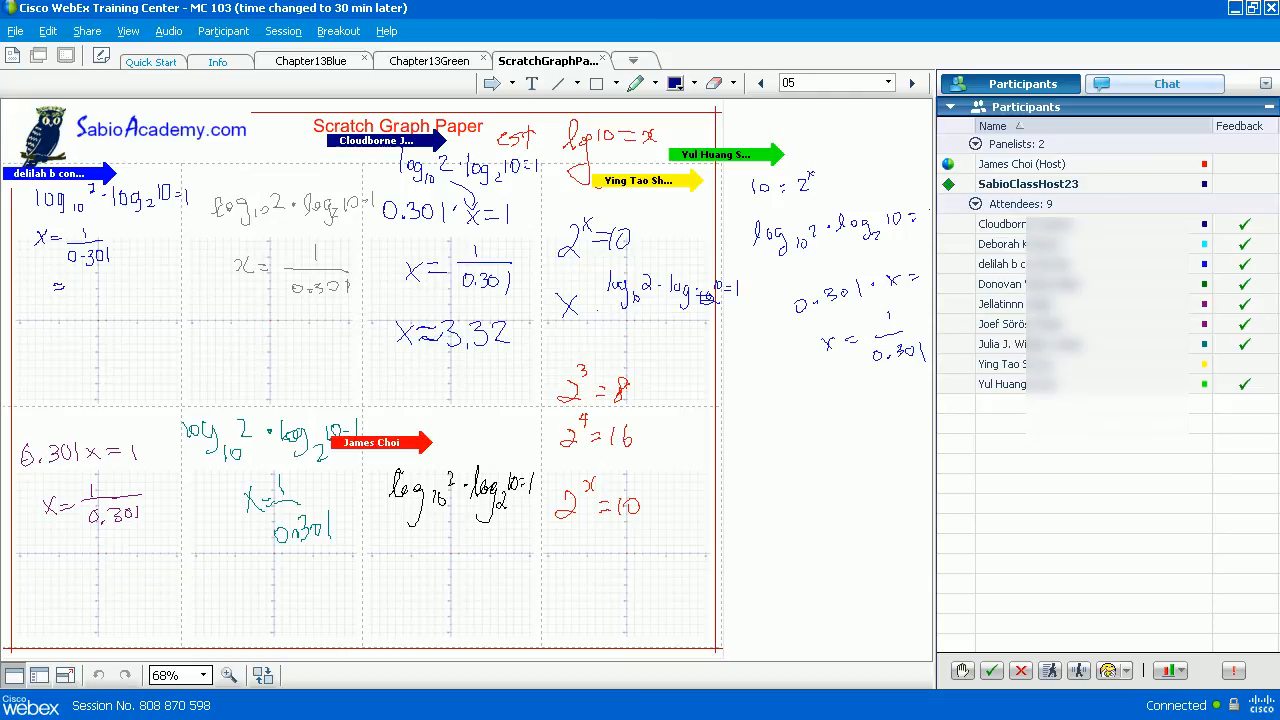
Step: Add blank whiteboard page 06 after the log₁₀2 · log₂10 = 1 work
{"action": "left_click", "coordinate": [912, 84]}
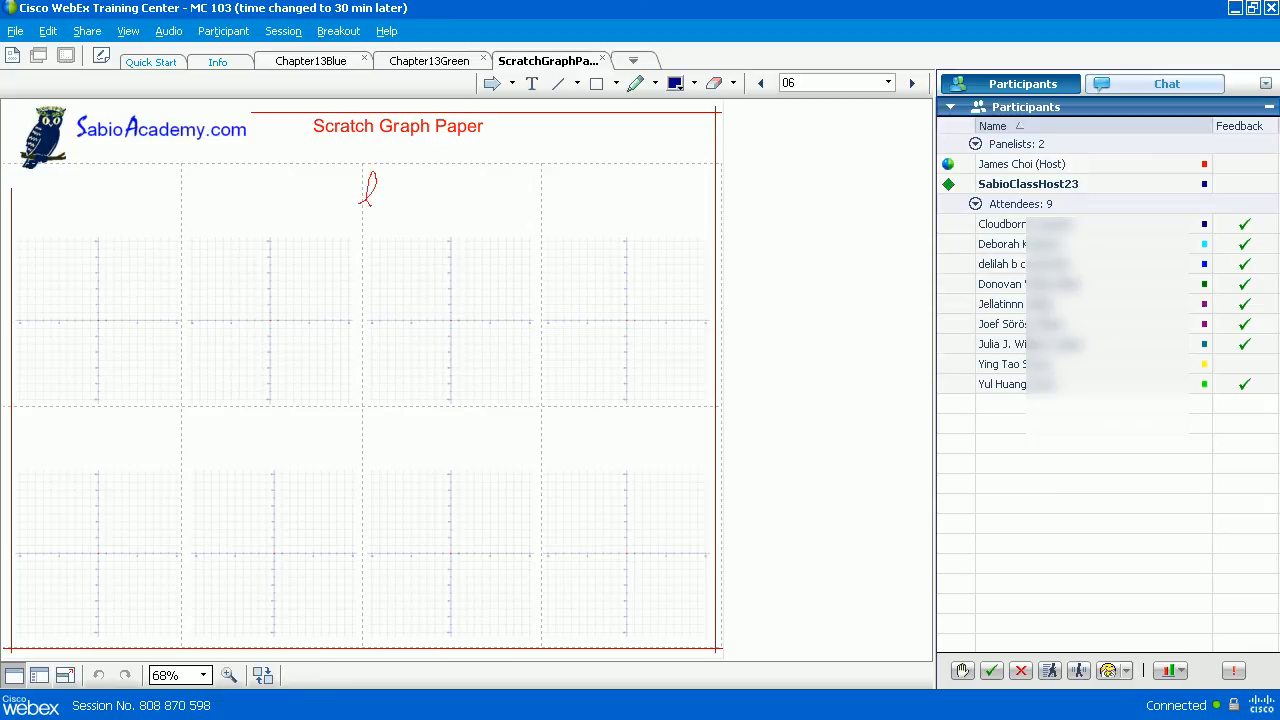
Step: Handwrite the problem: given log_a b = c, find log_b a
{"action": "left_click_drag", "start_coordinate": [368, 184], "coordinate": [410, 240]}
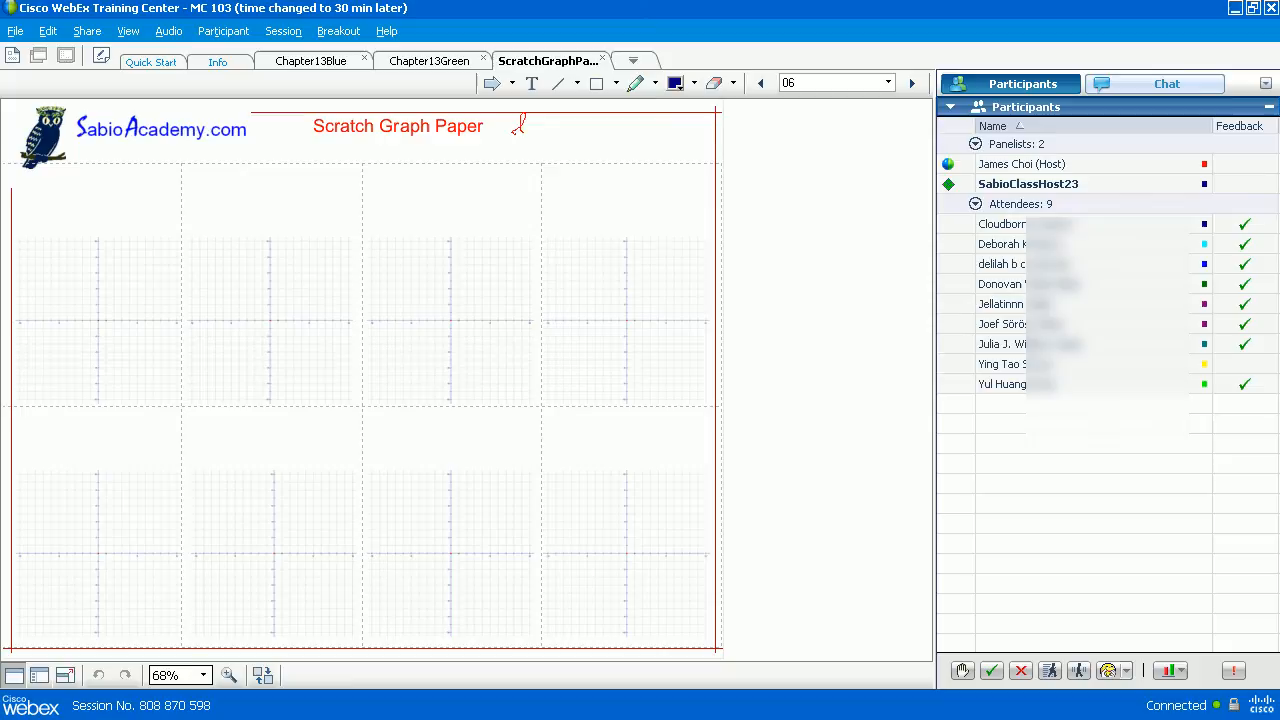
{"action": "left_click_drag", "start_coordinate": [510, 124], "coordinate": [556, 160]}
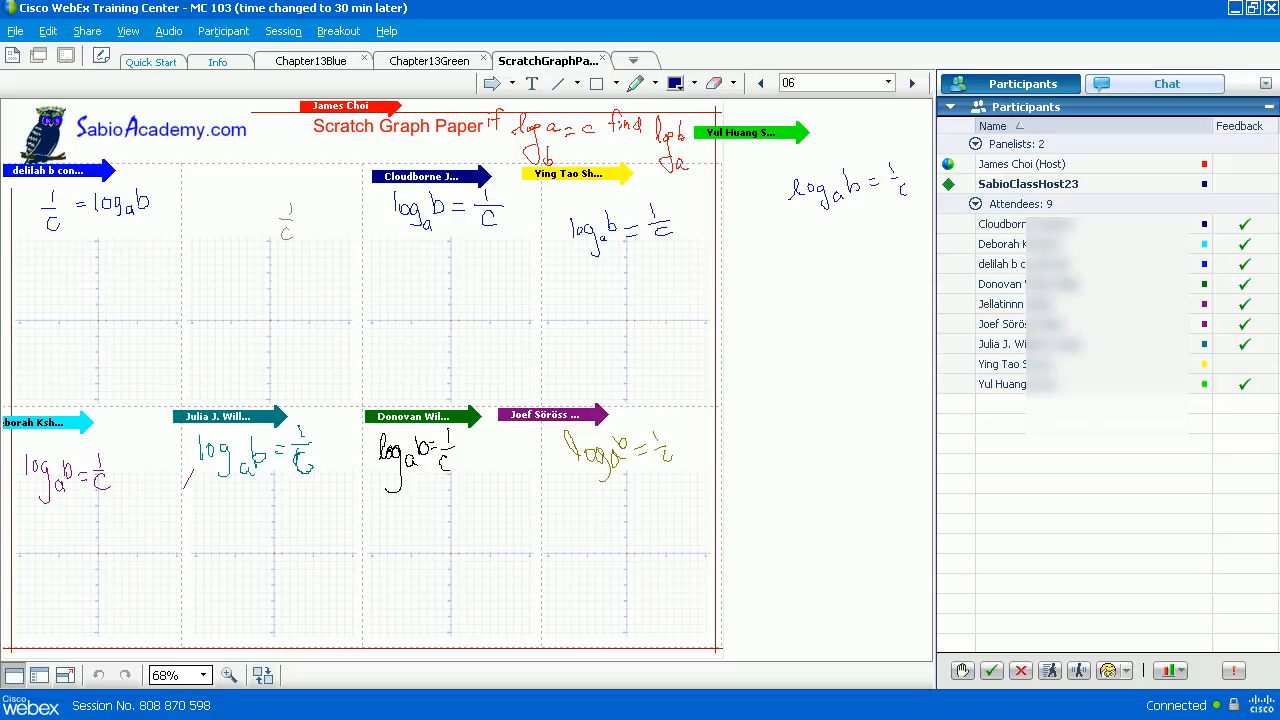
{"action": "left_click_drag", "start_coordinate": [390, 290], "coordinate": [420, 264]}
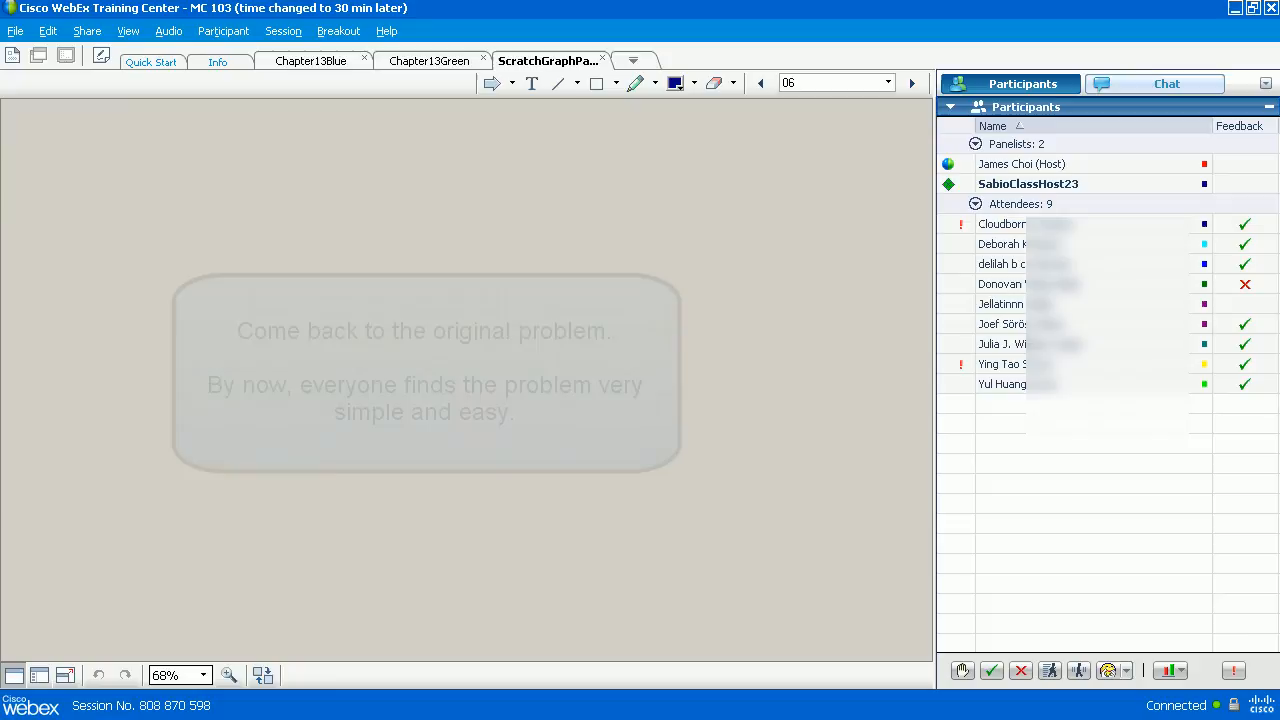
Step: Return to the Chapter13Green document page after the 1/c answers
{"action": "left_click", "coordinate": [428, 60]}
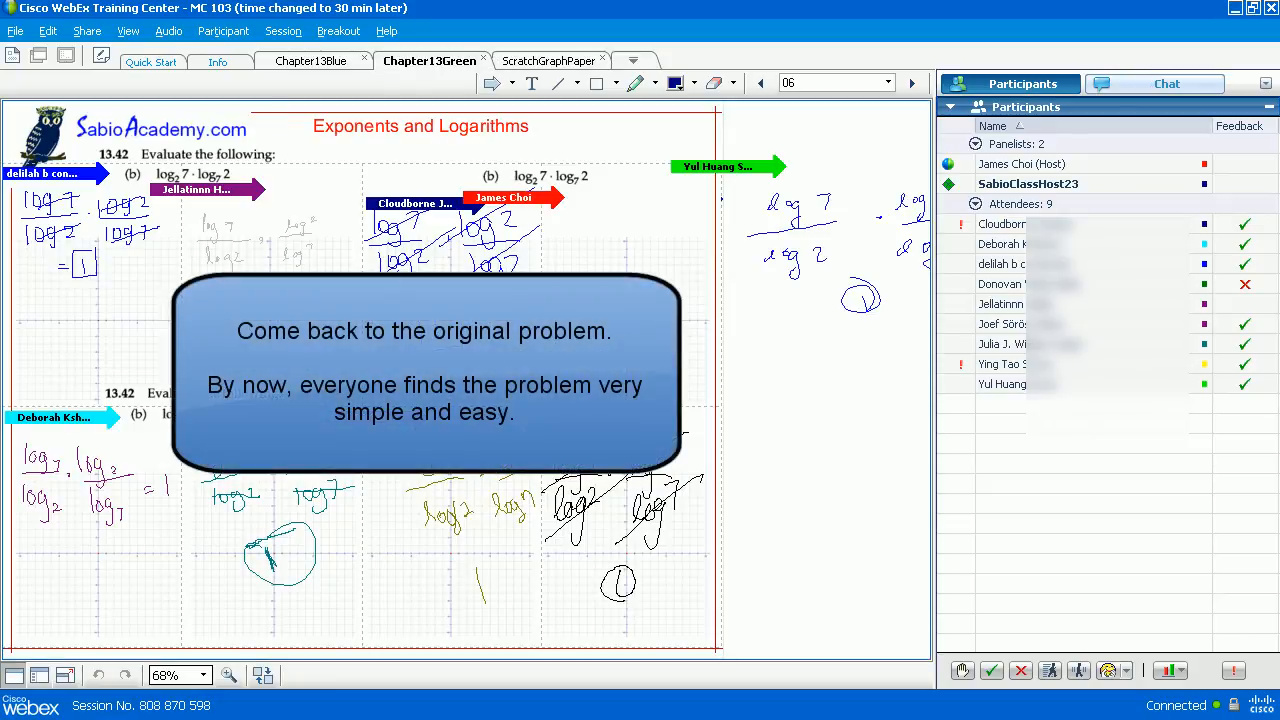